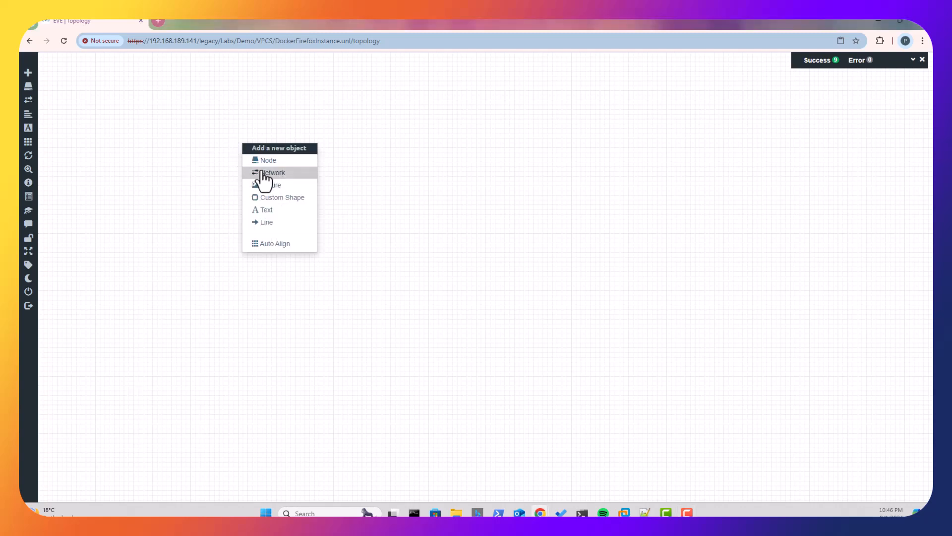
Add a Docker.io node named Docker using the eve-firefox:latest image
{"action": "left_click", "coordinate": [268, 159]}
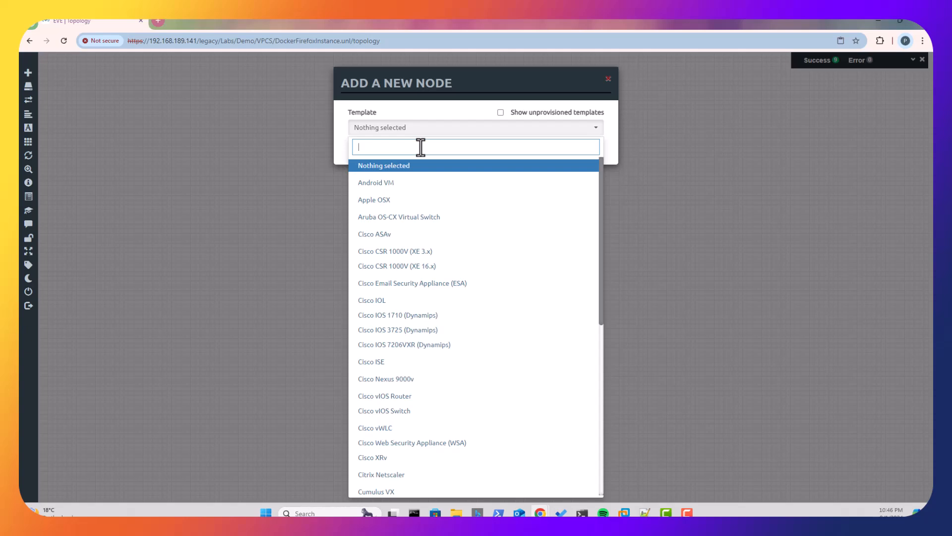
{"action": "type", "text": "Dock"}
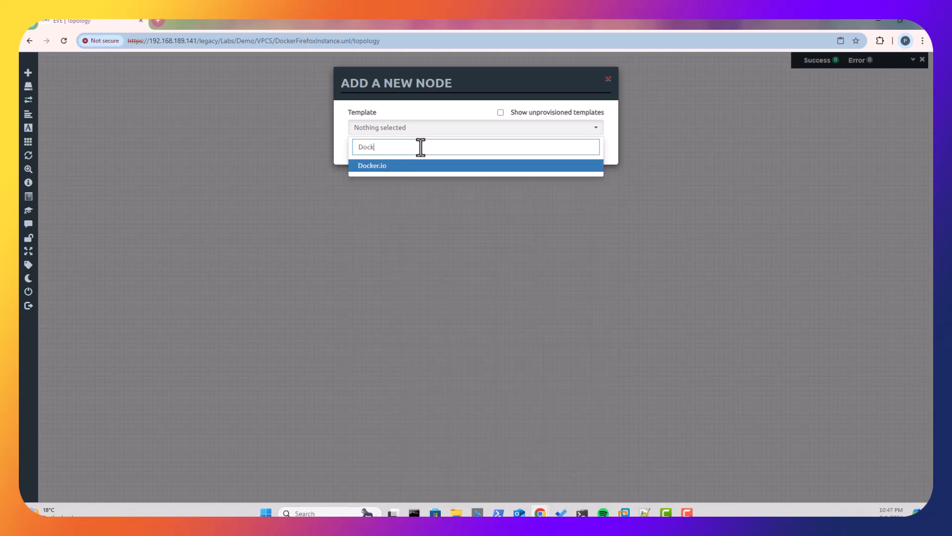
{"action": "left_click", "coordinate": [371, 165]}
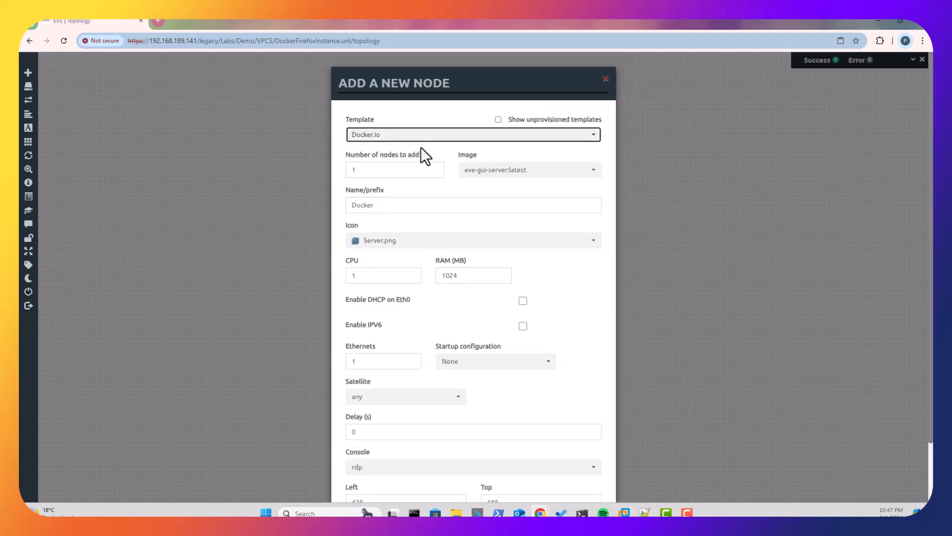
{"action": "left_click", "coordinate": [528, 170]}
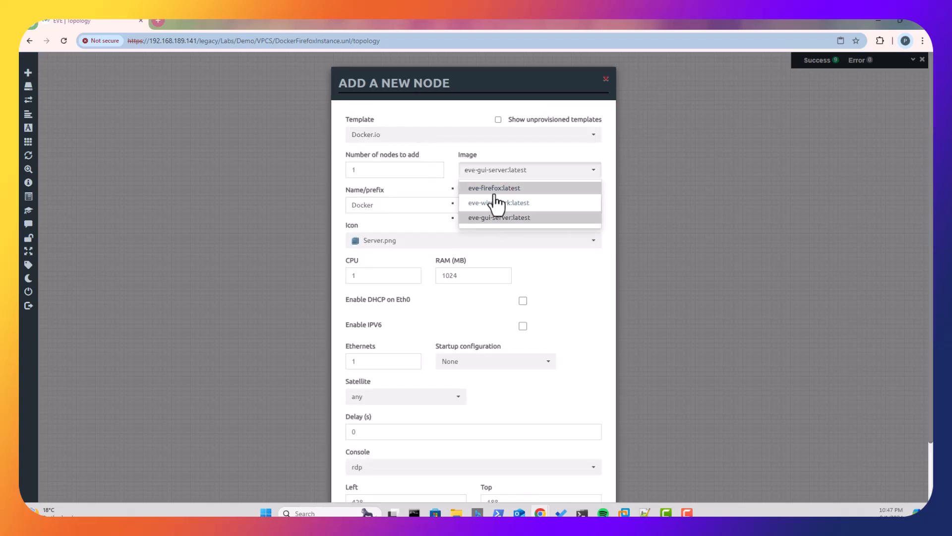
{"action": "left_click", "coordinate": [494, 188]}
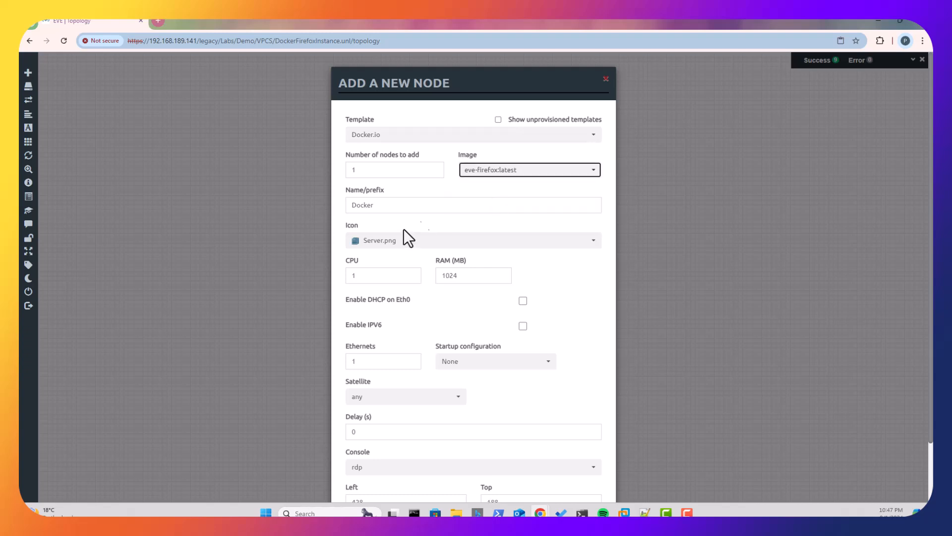
{"action": "scroll", "scroll_direction": "down", "scroll_amount": 3}
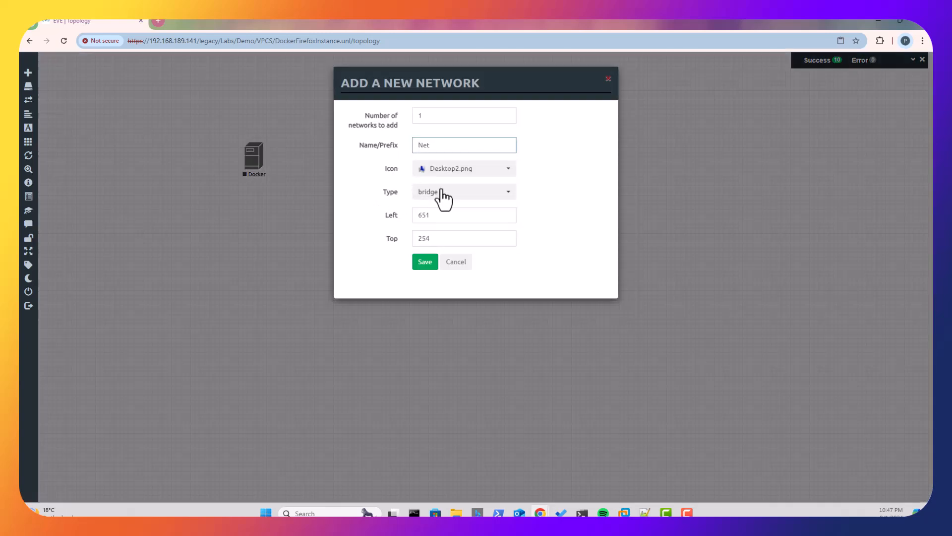
Create a Net network with a cloud icon and Management(Cloud0) type
{"action": "left_click", "coordinate": [463, 191]}
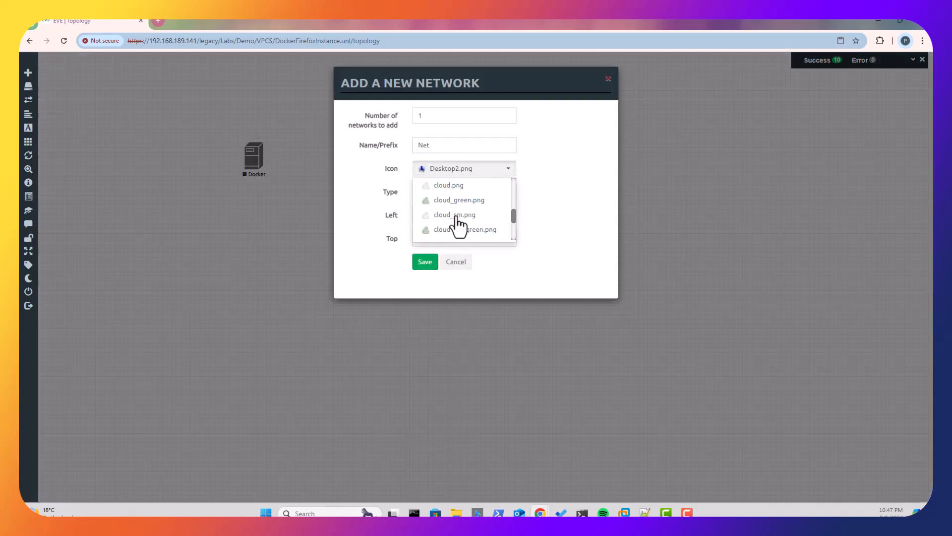
{"action": "left_click", "coordinate": [449, 184]}
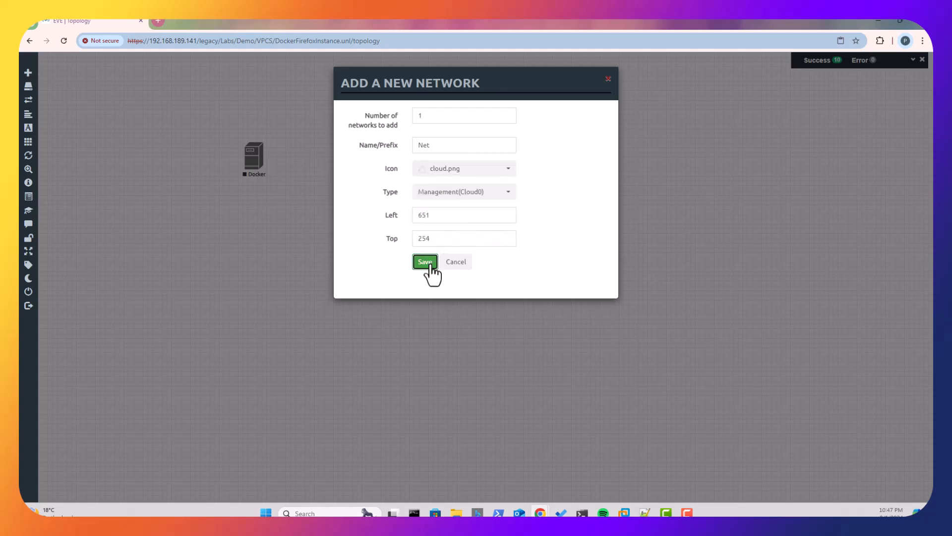
{"action": "left_click", "coordinate": [425, 262]}
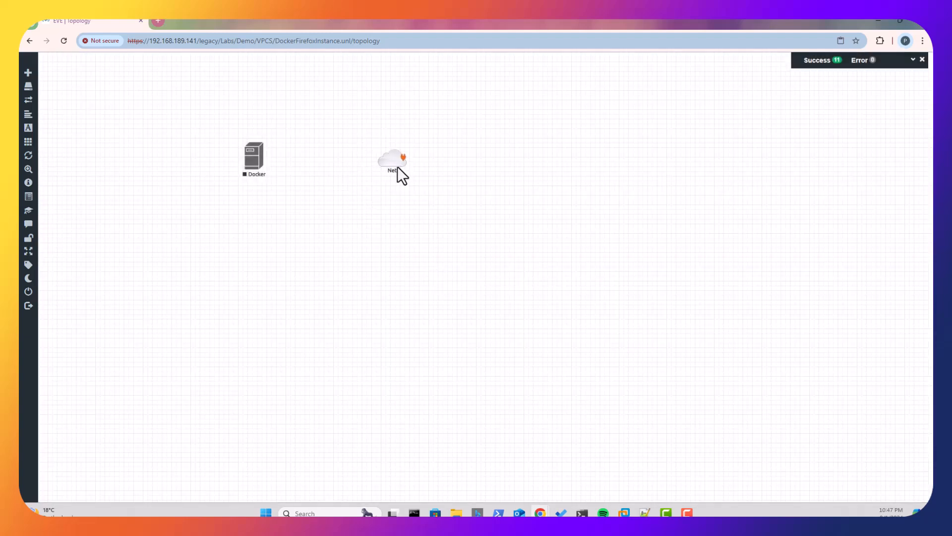
Link the Docker node's eth0 interface to the Net cloud
{"action": "left_click_drag", "start_coordinate": [254, 160], "coordinate": [392, 163]}
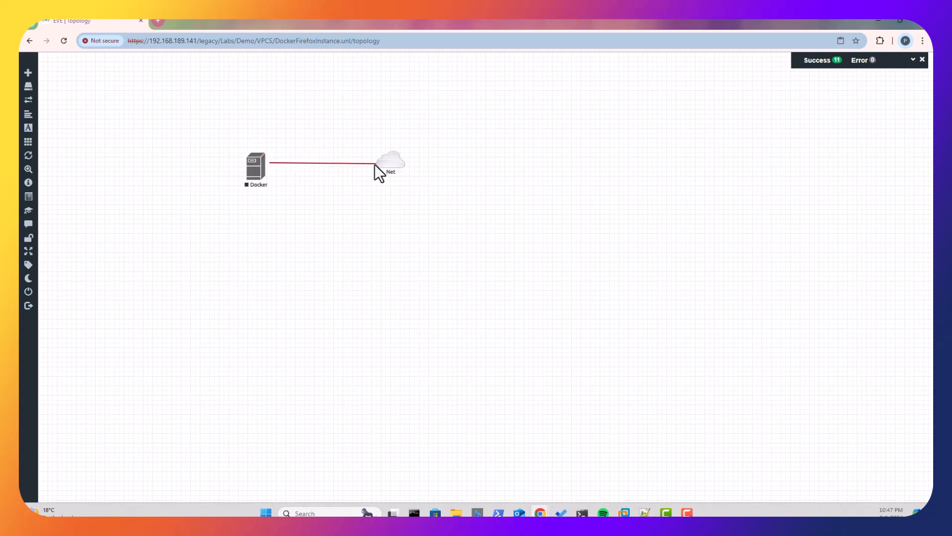
{"action": "left_click", "coordinate": [391, 160]}
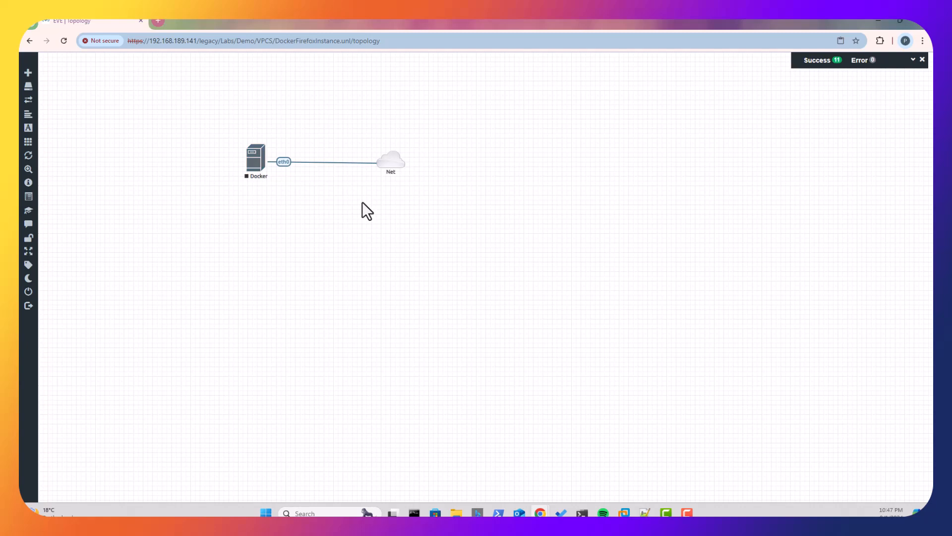
Open the running Docker node's console to show Firefox's welcome page
{"action": "double_click", "coordinate": [255, 155]}
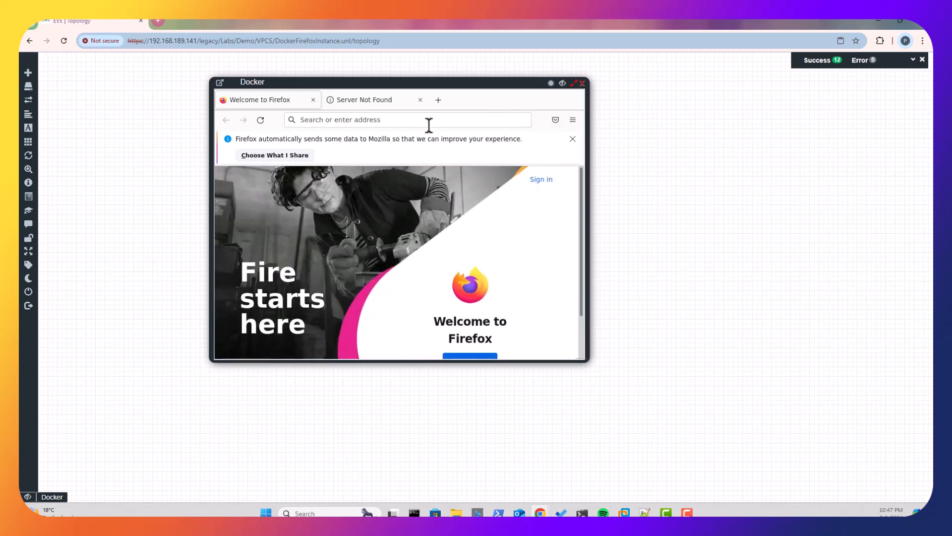
{"action": "mouse_move", "coordinate": [425, 132]}
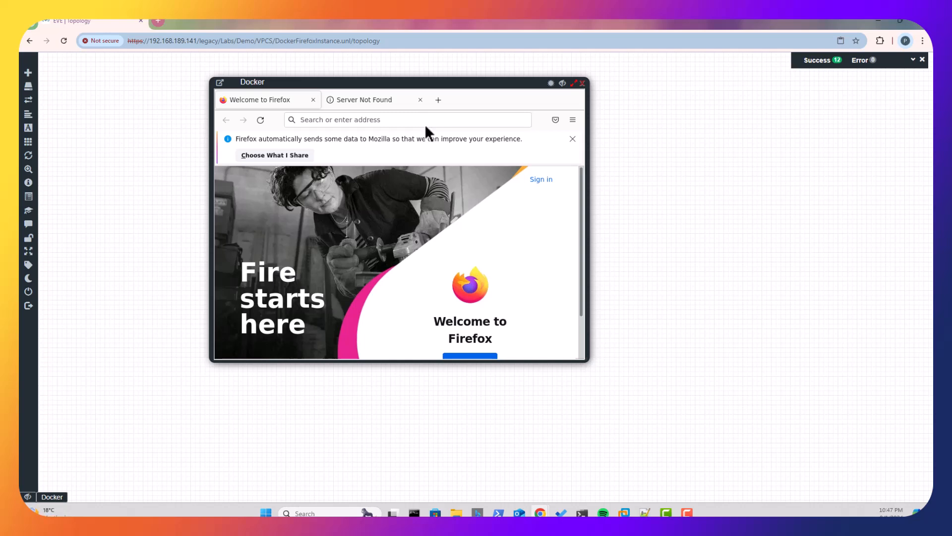
{"action": "mouse_move", "coordinate": [581, 91]}
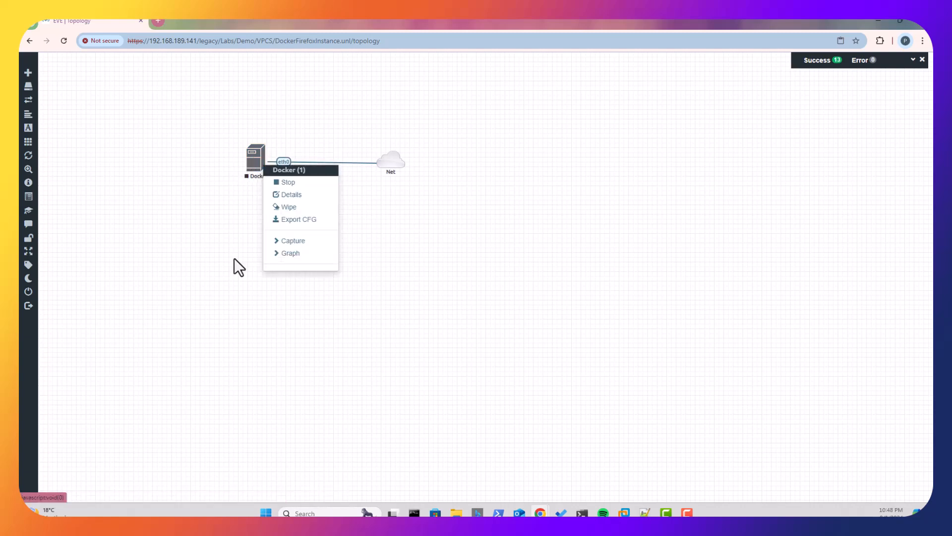
Edit the Docker node to enable DHCP on Eth0 and save
{"action": "left_click", "coordinate": [344, 227]}
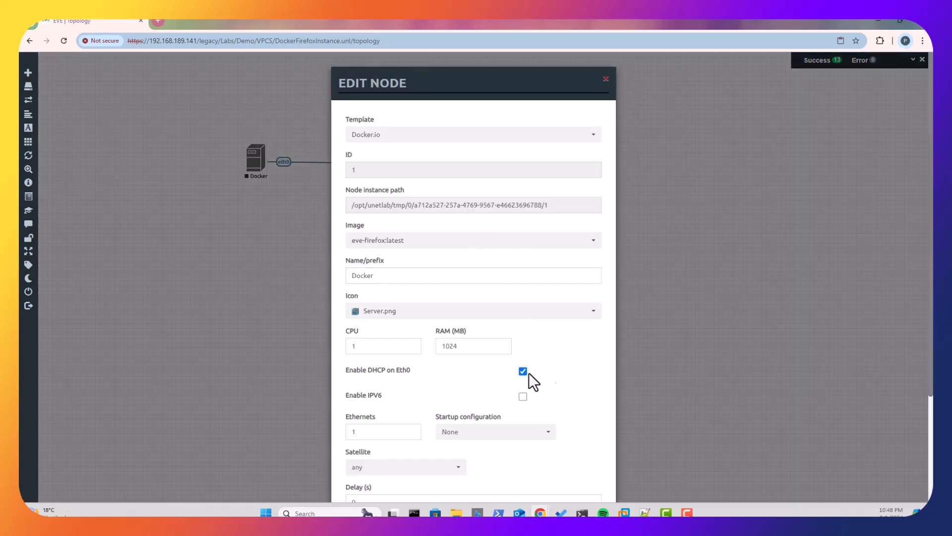
{"action": "scroll", "scroll_direction": "down", "scroll_amount": 3}
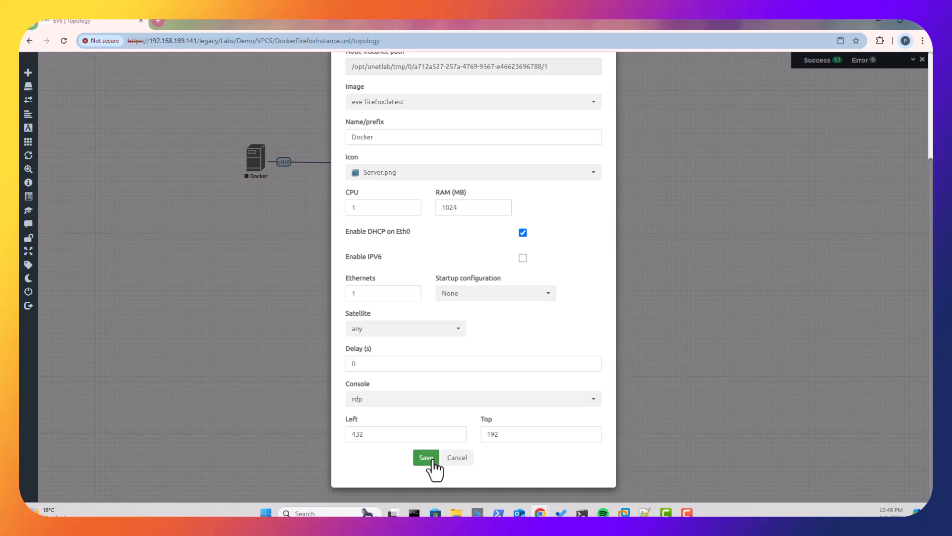
{"action": "left_click", "coordinate": [426, 457]}
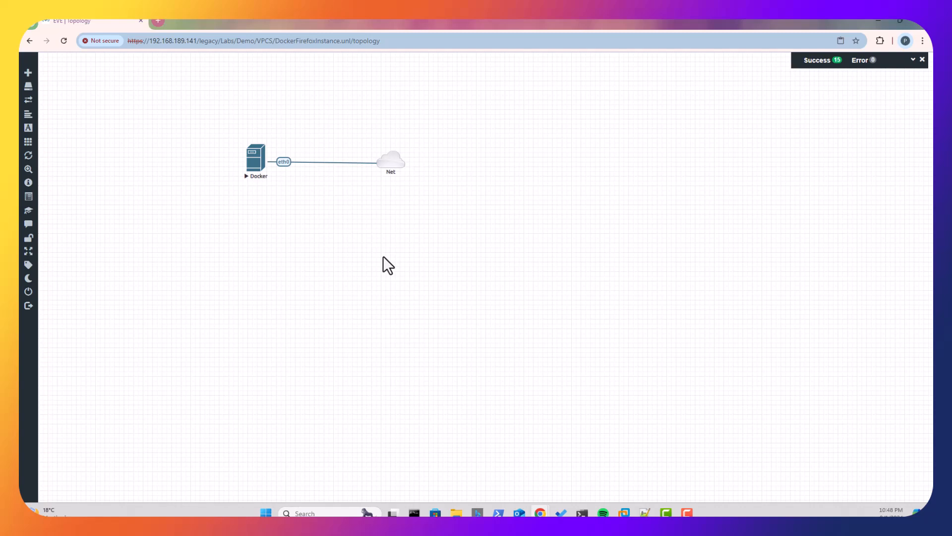
{"action": "mouse_move", "coordinate": [271, 190]}
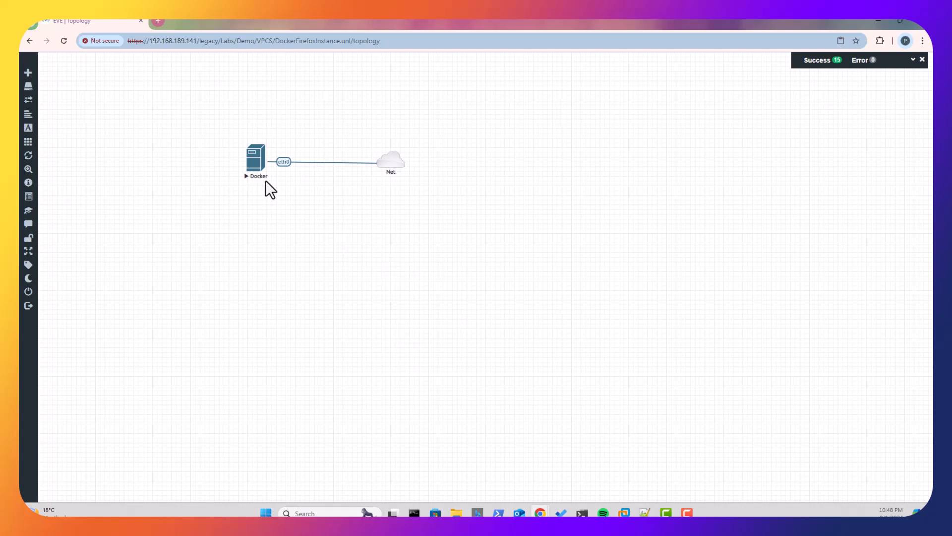
{"action": "double_click", "coordinate": [255, 157]}
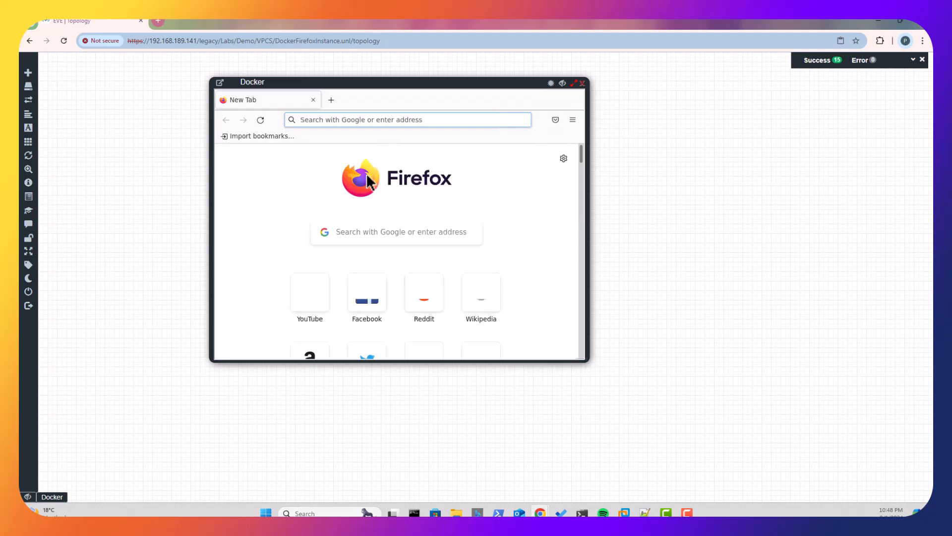
{"action": "left_click", "coordinate": [407, 120]}
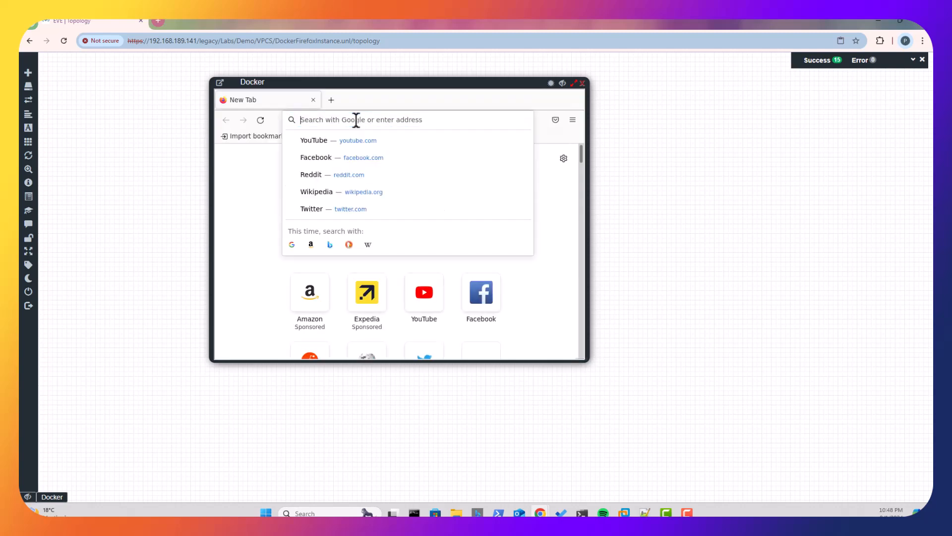
{"action": "type", "text": "https://www.mozilla.org/"}
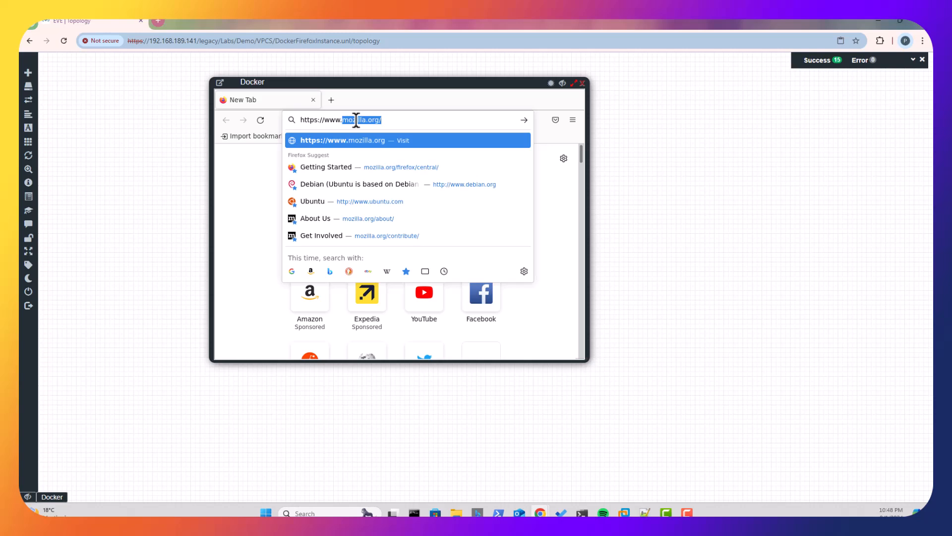
{"action": "type", "text": "https://www.google.com"}
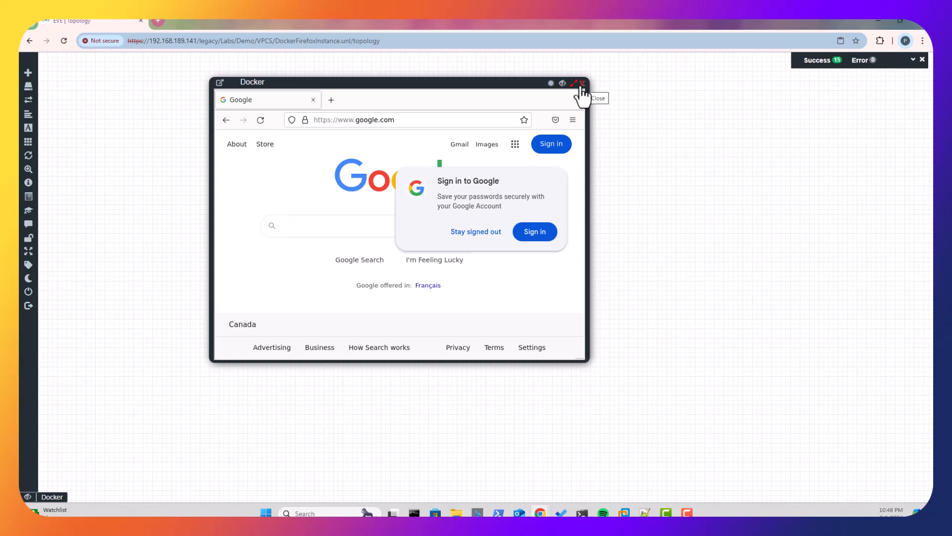
Close the console and start a second Docker.io node, browsing its image list
{"action": "left_click", "coordinate": [581, 83]}
{"action": "type", "text": "Doc"}
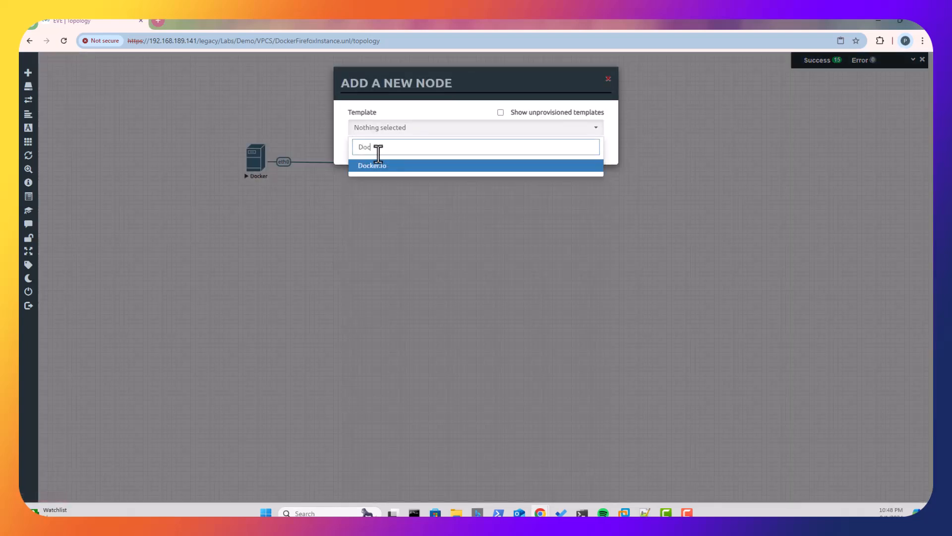
{"action": "left_click", "coordinate": [371, 165]}
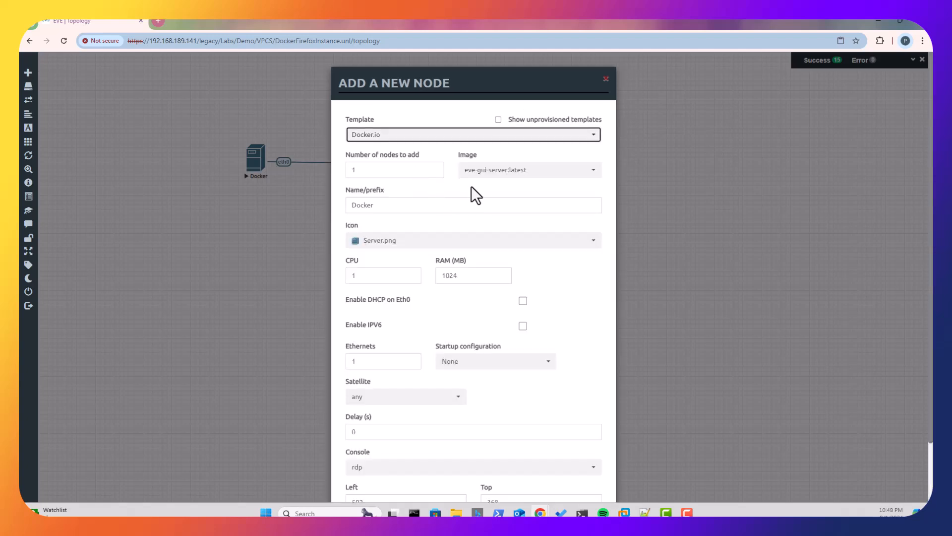
{"action": "left_click", "coordinate": [528, 170]}
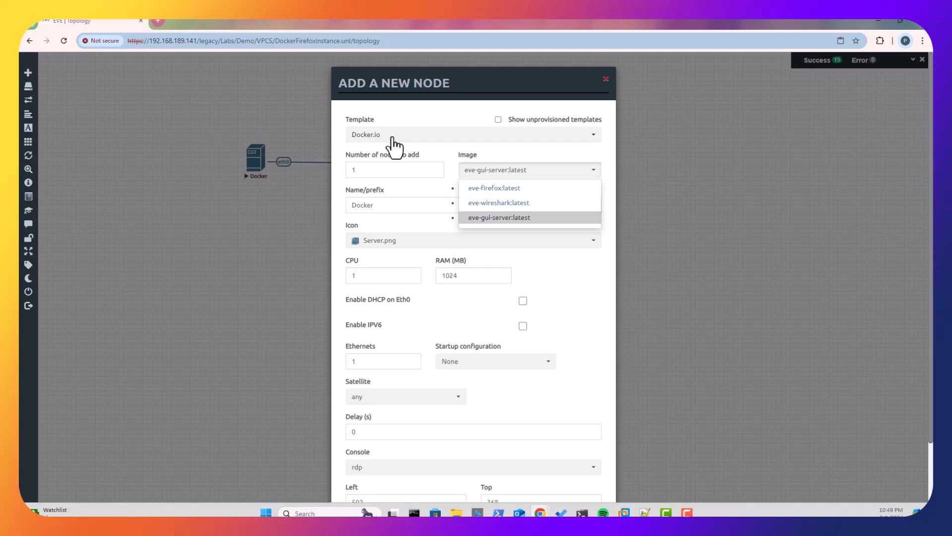
{"action": "scroll", "scroll_direction": "down", "scroll_amount": 3}
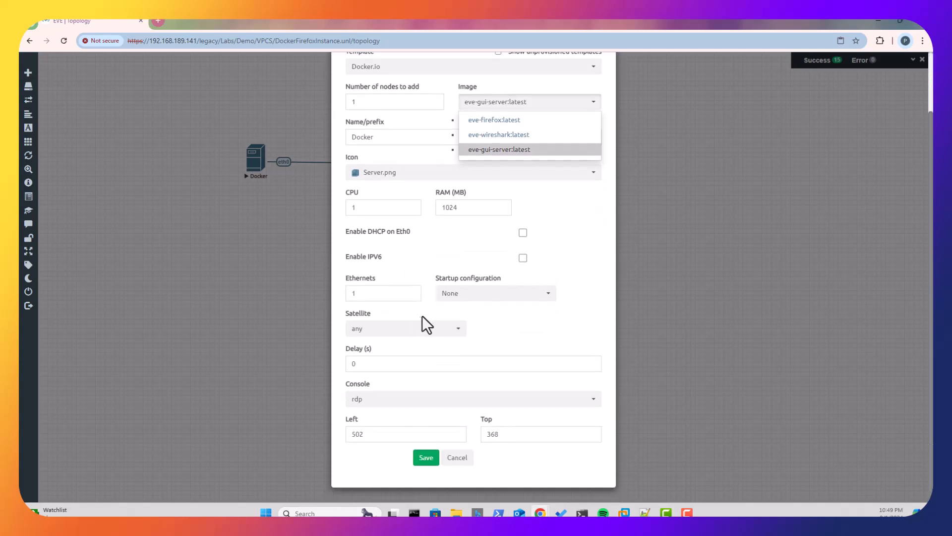